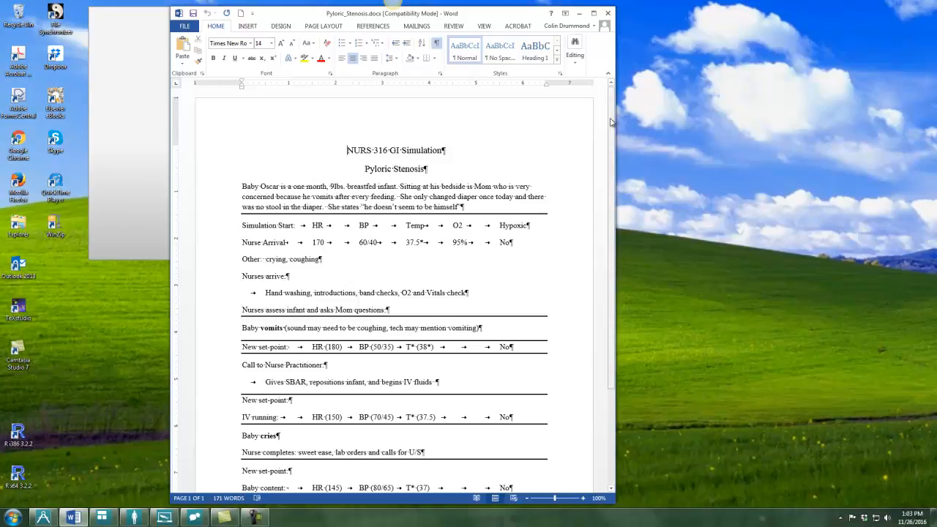
mouse_move(612, 120)
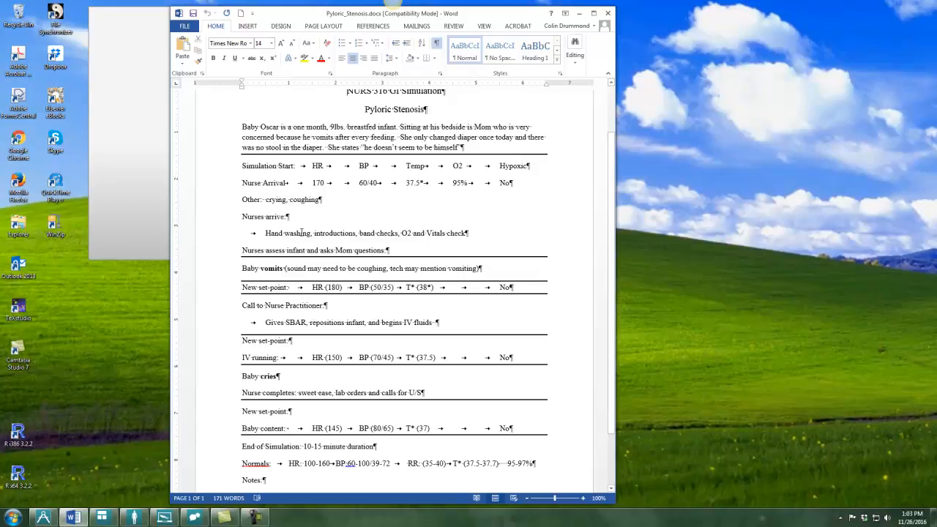
mouse_move(255, 176)
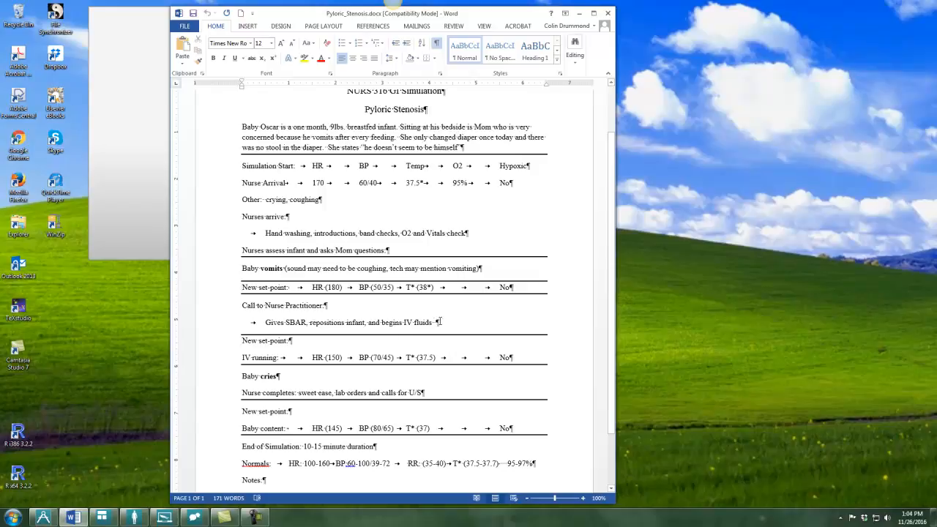
mouse_move(407, 302)
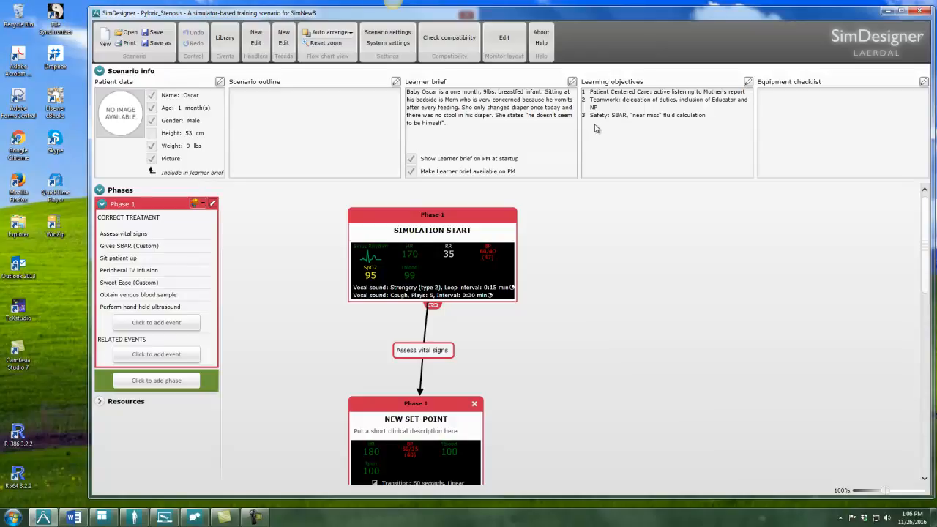
mouse_move(225, 119)
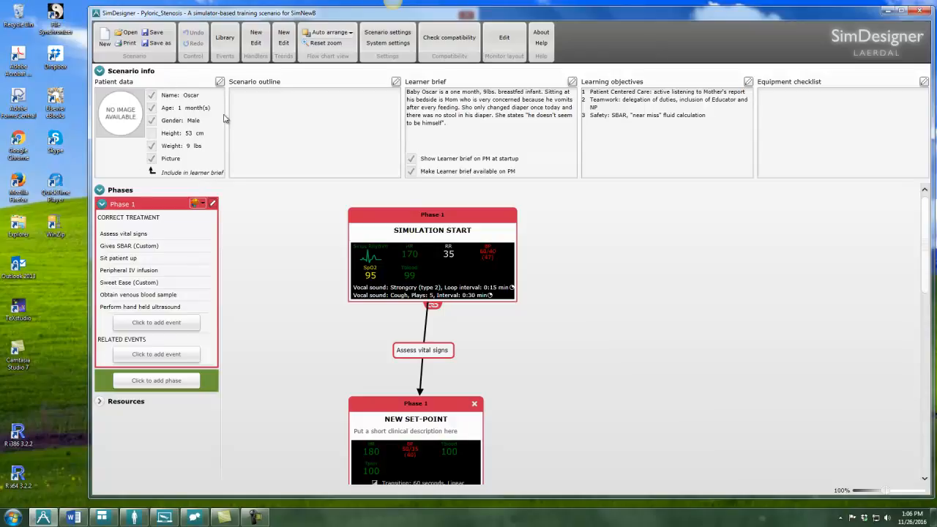
mouse_move(486, 106)
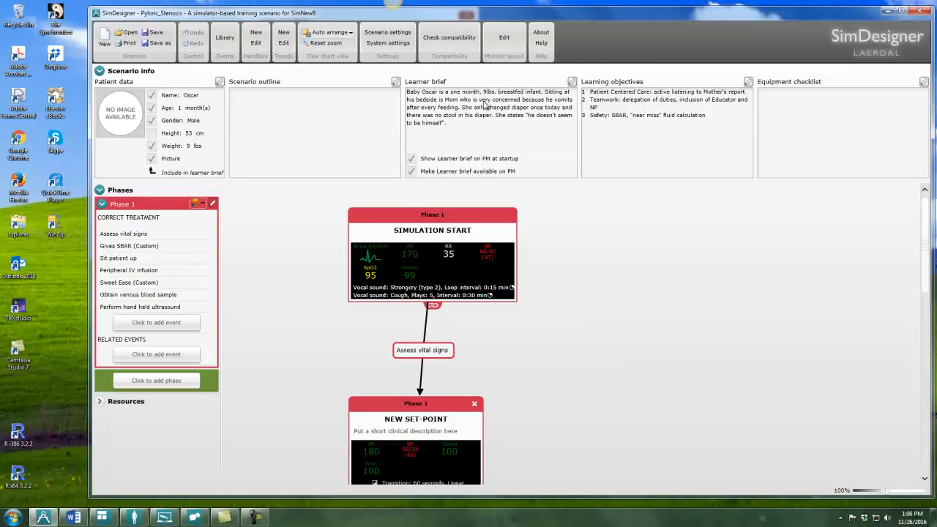
mouse_move(606, 101)
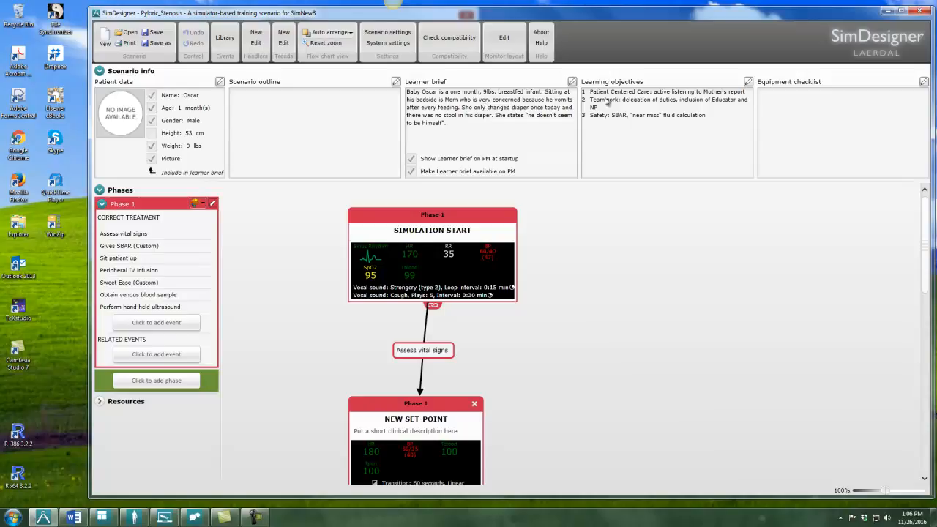
mouse_move(767, 100)
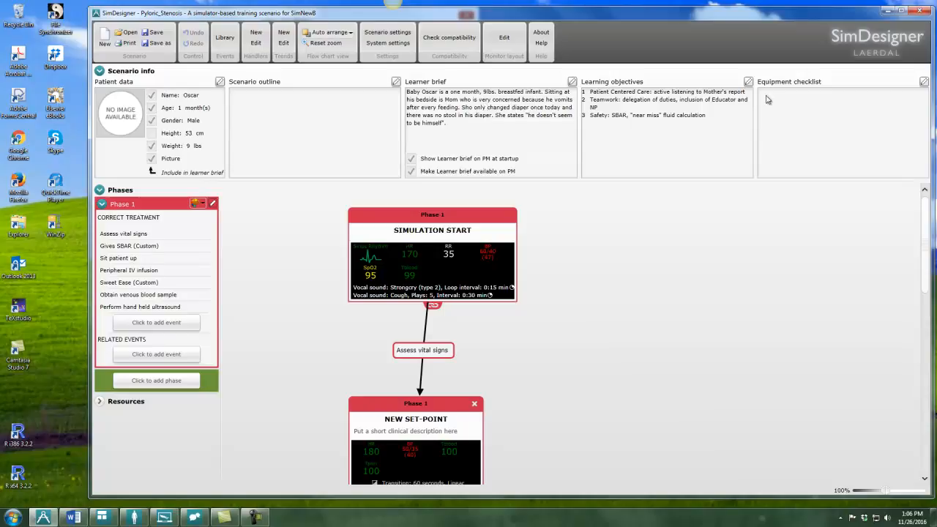
mouse_move(434, 109)
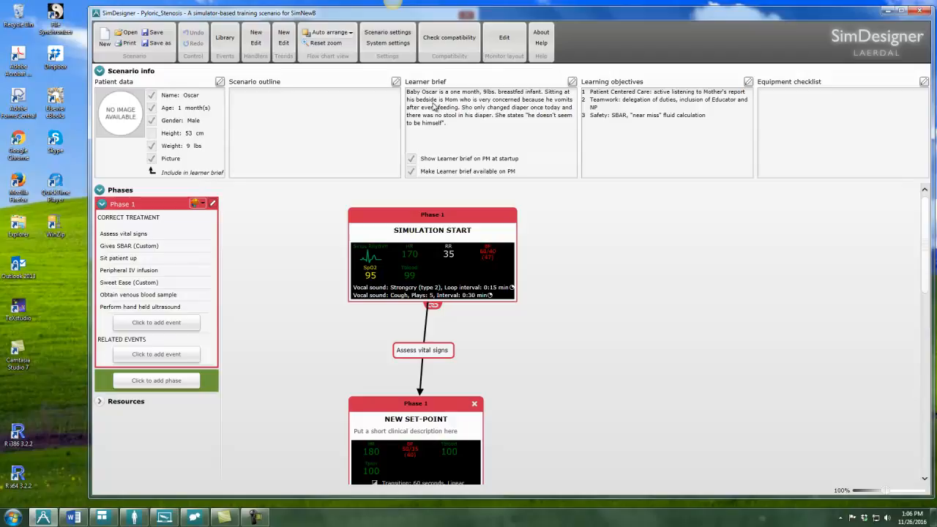
mouse_move(799, 102)
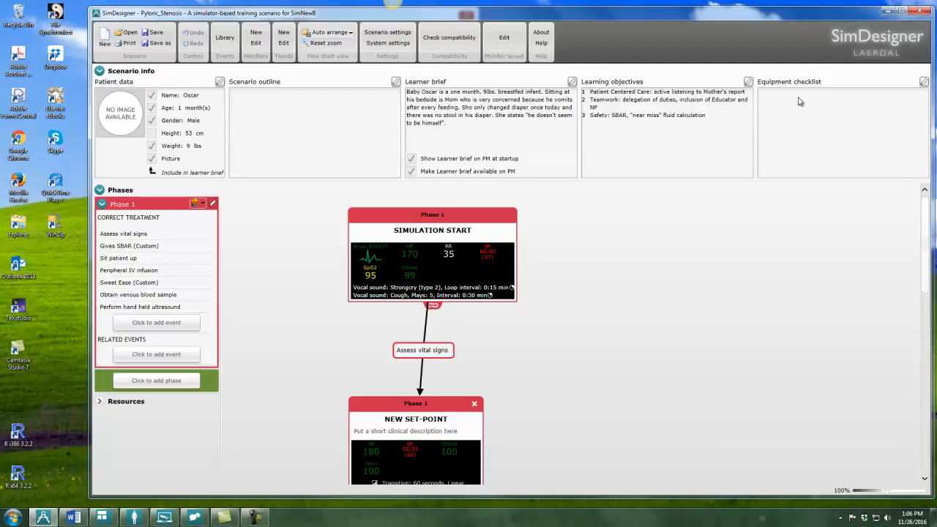
mouse_move(266, 126)
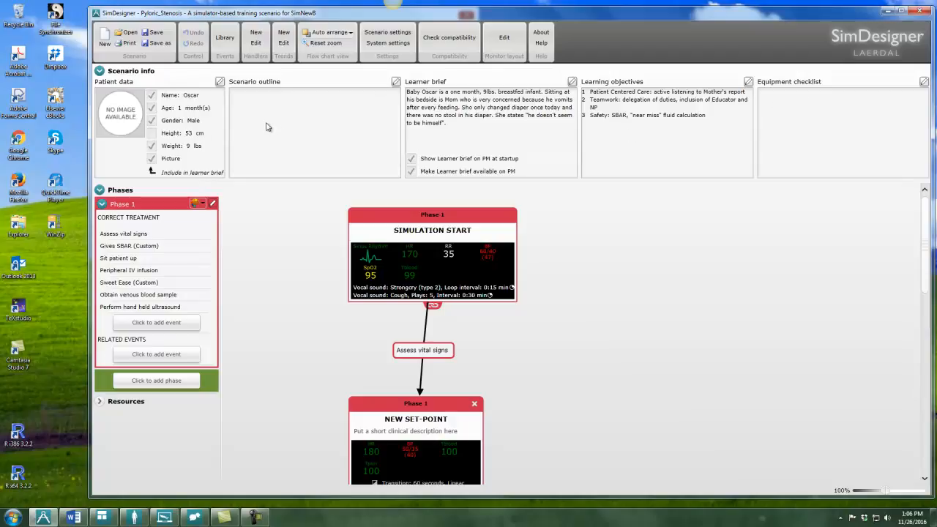
mouse_move(401, 178)
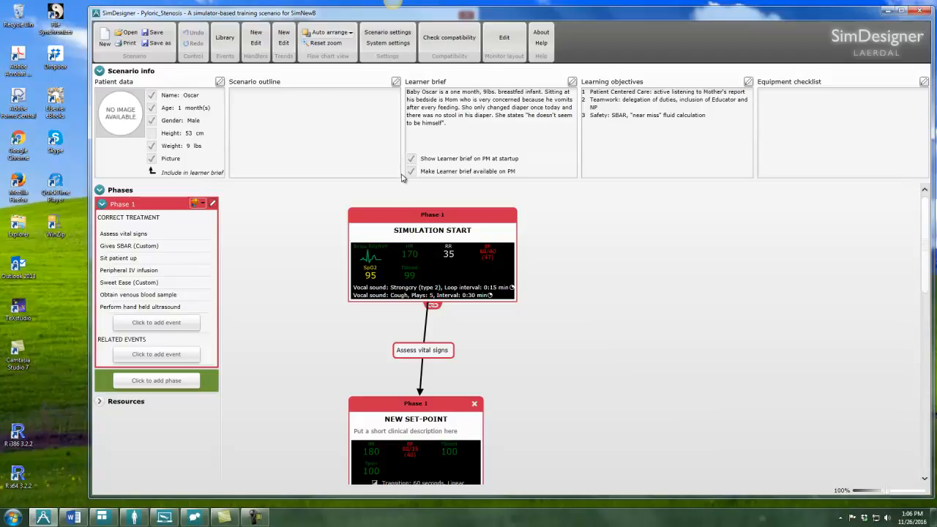
mouse_move(927, 216)
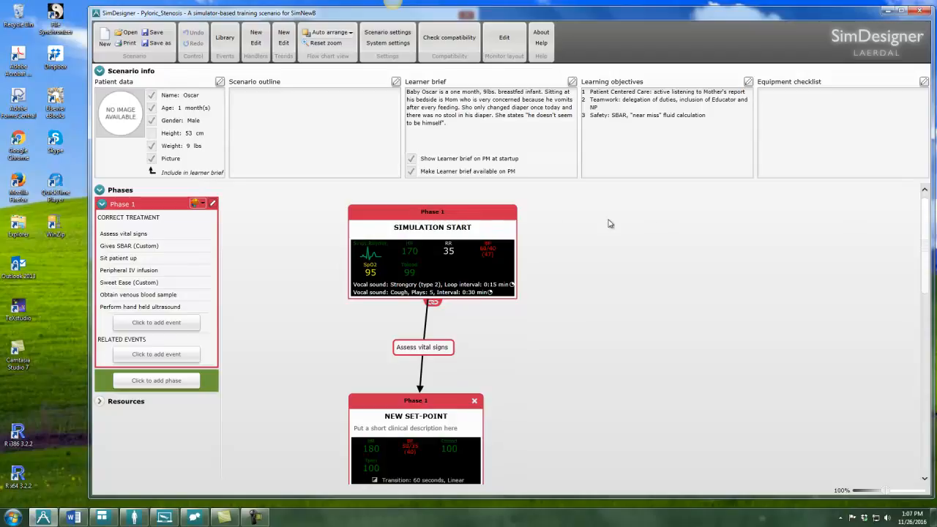
mouse_move(544, 213)
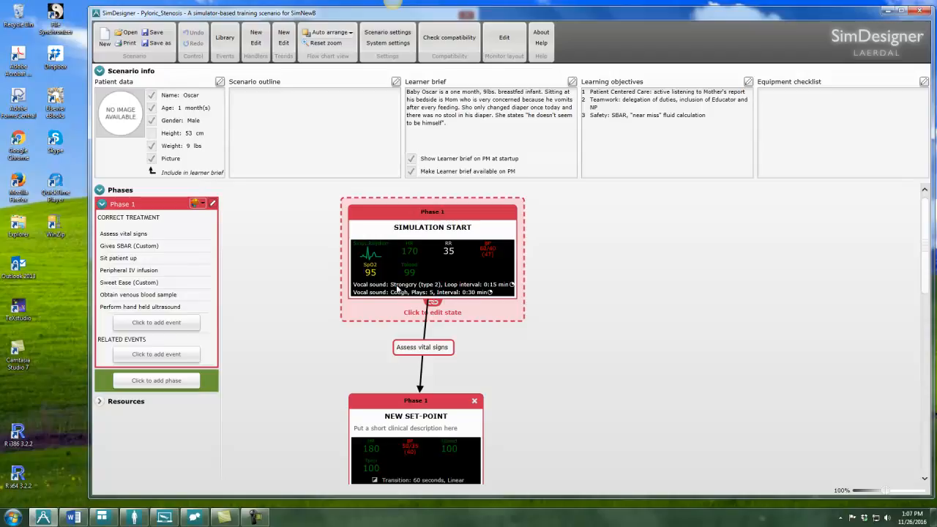
mouse_move(410, 290)
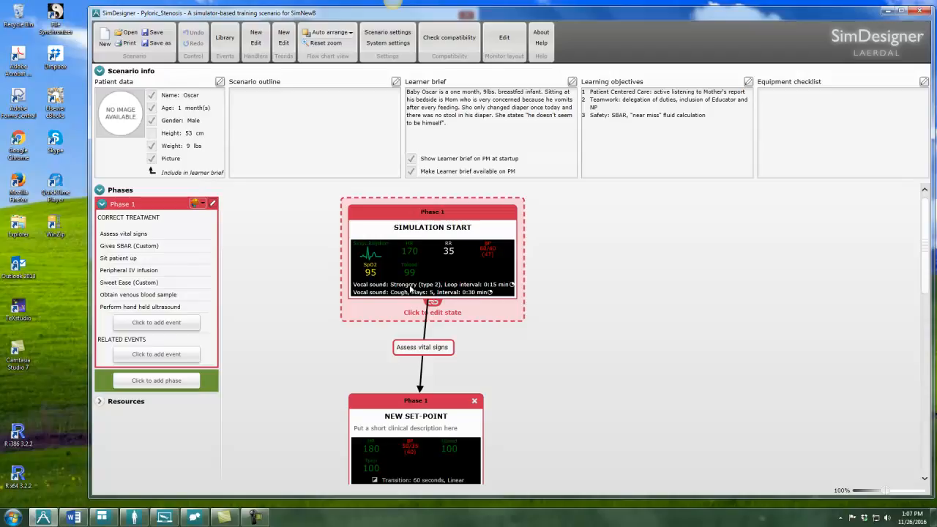
mouse_move(410, 291)
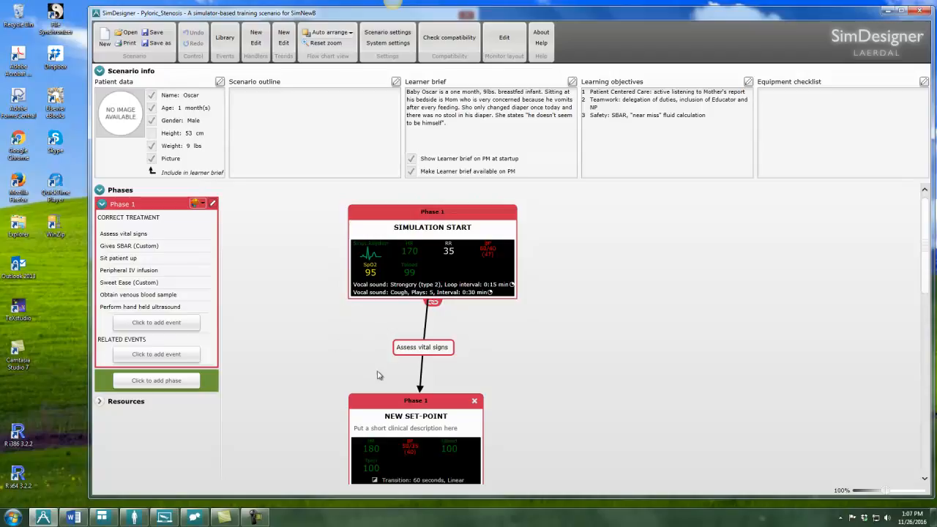
mouse_move(365, 349)
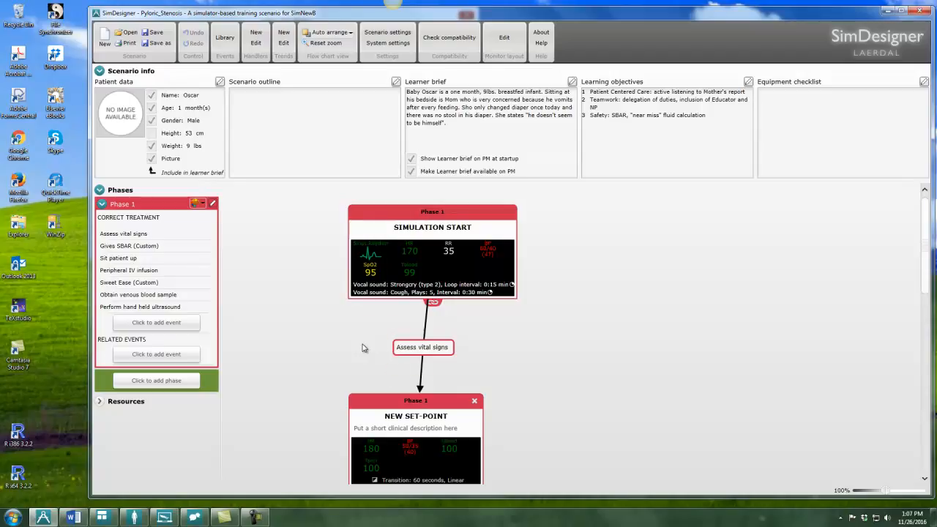
mouse_move(924, 255)
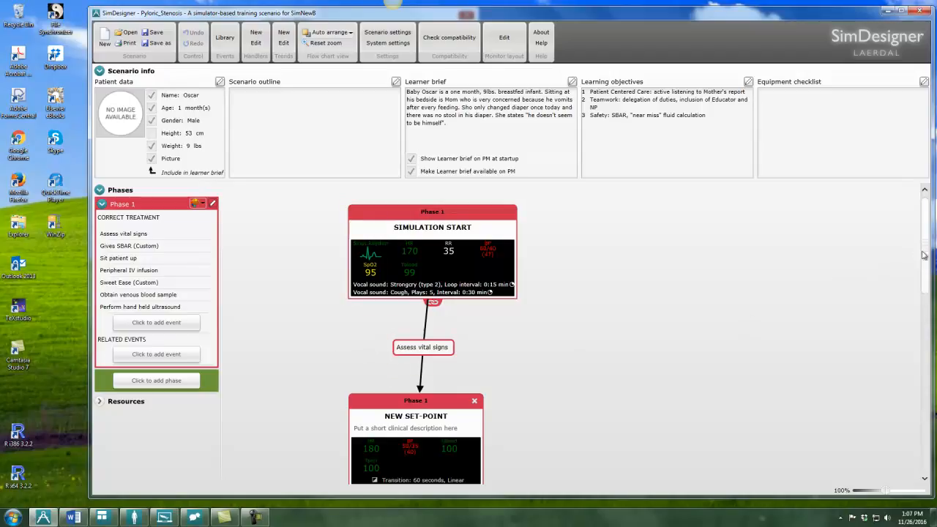
Launch the SimBaby session in Automatic Mode, bringing up the empty scenario selection dialog.
scroll("down", 3)
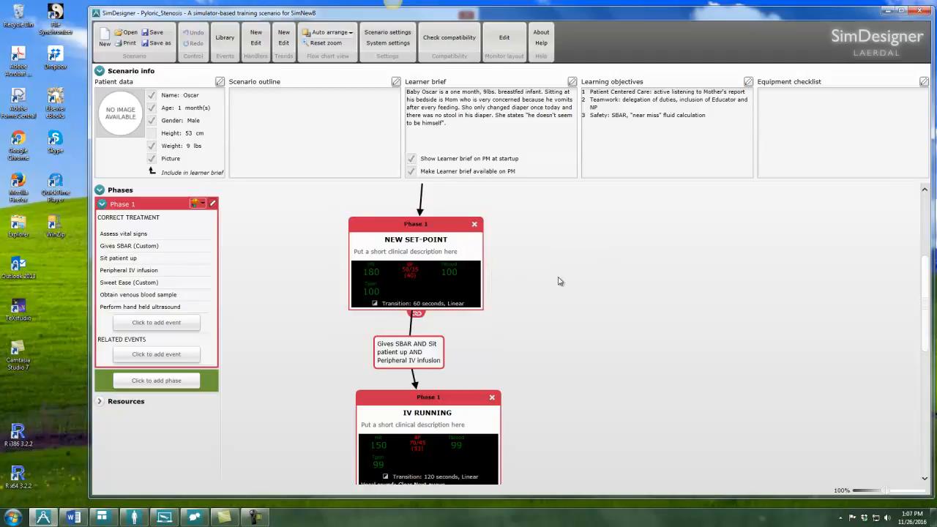
mouse_move(858, 259)
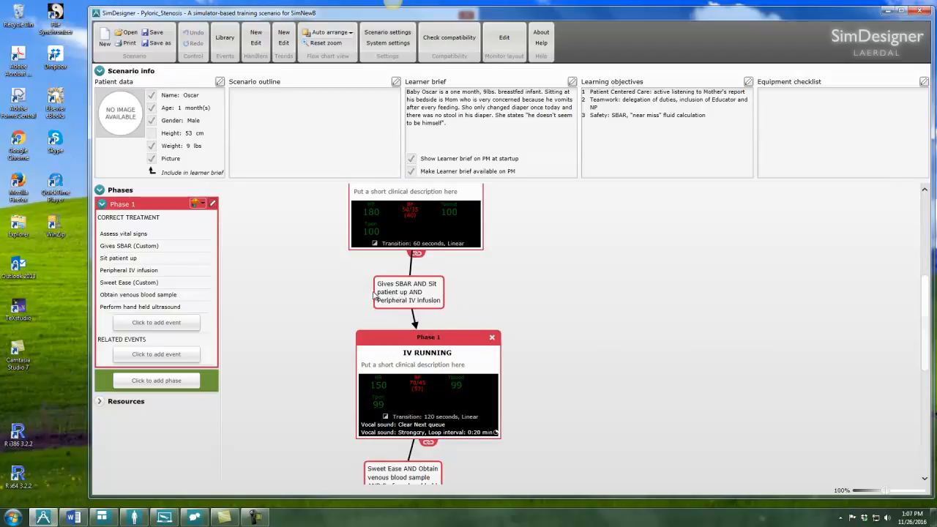
mouse_move(407, 292)
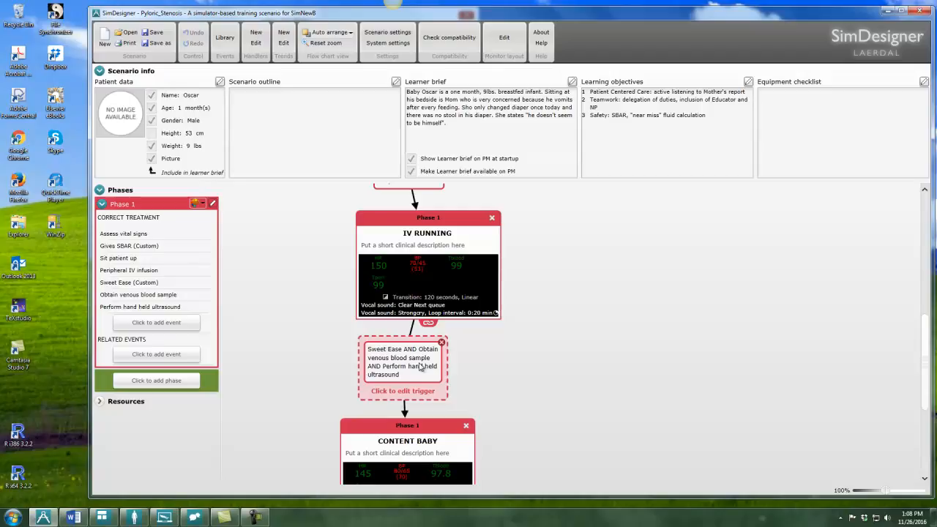
mouse_move(417, 375)
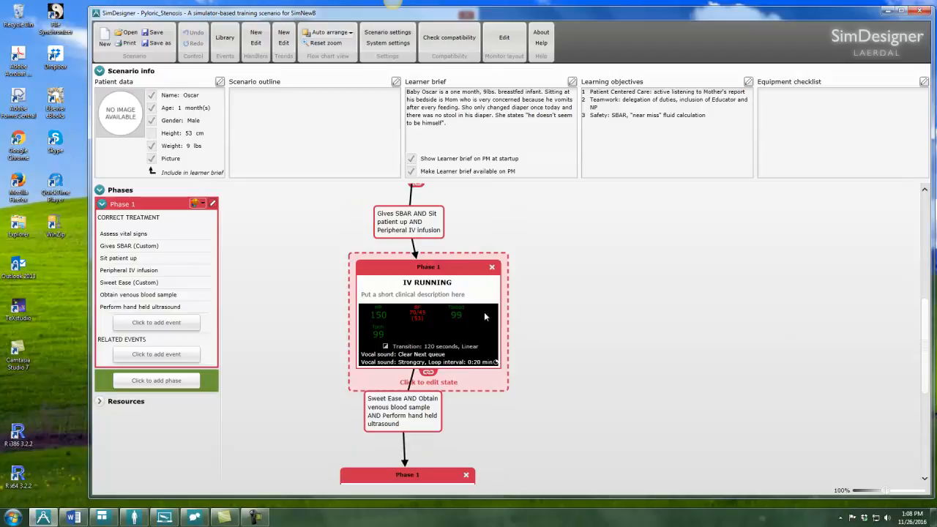
scroll("down", 3)
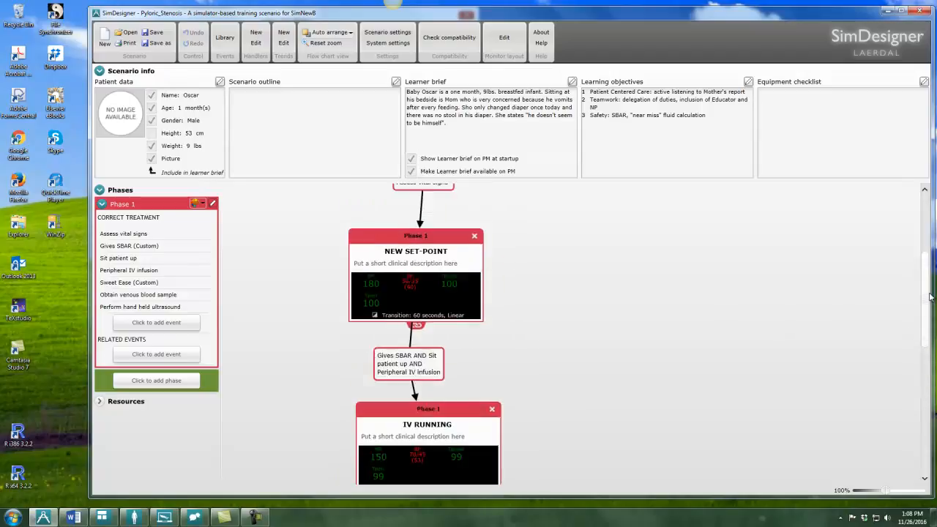
scroll("up", 3)
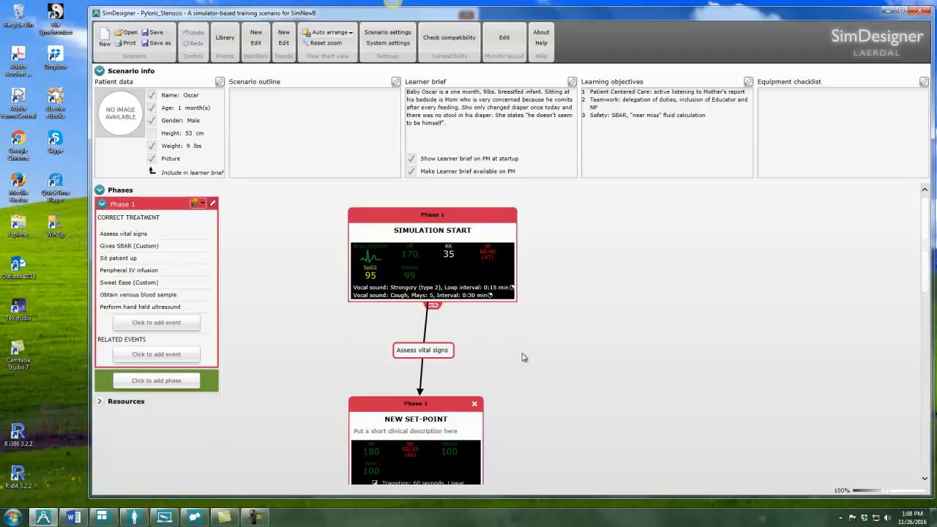
left_click(422, 350)
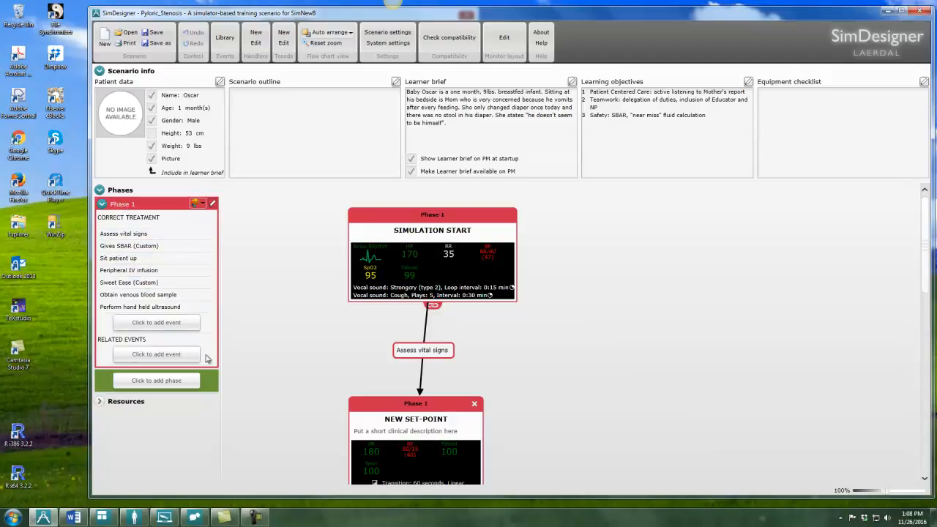
mouse_move(299, 313)
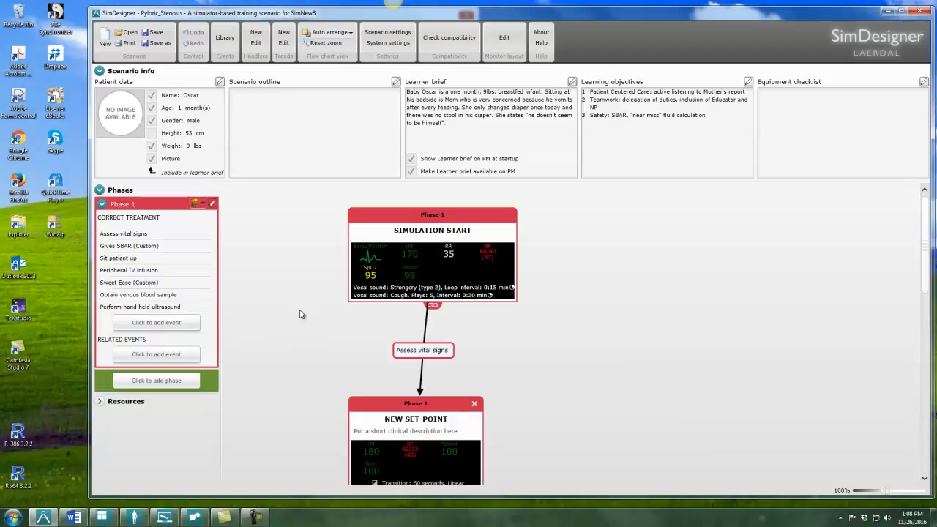
mouse_move(303, 299)
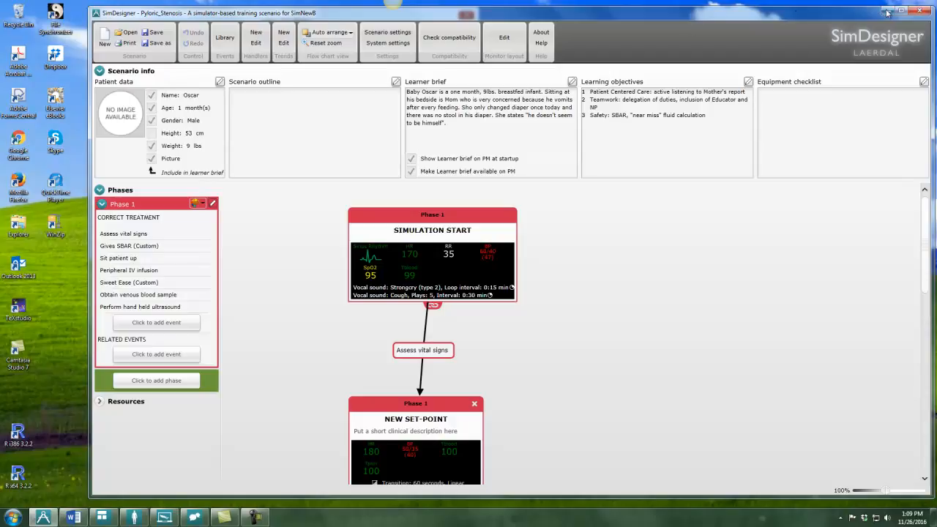
mouse_move(887, 13)
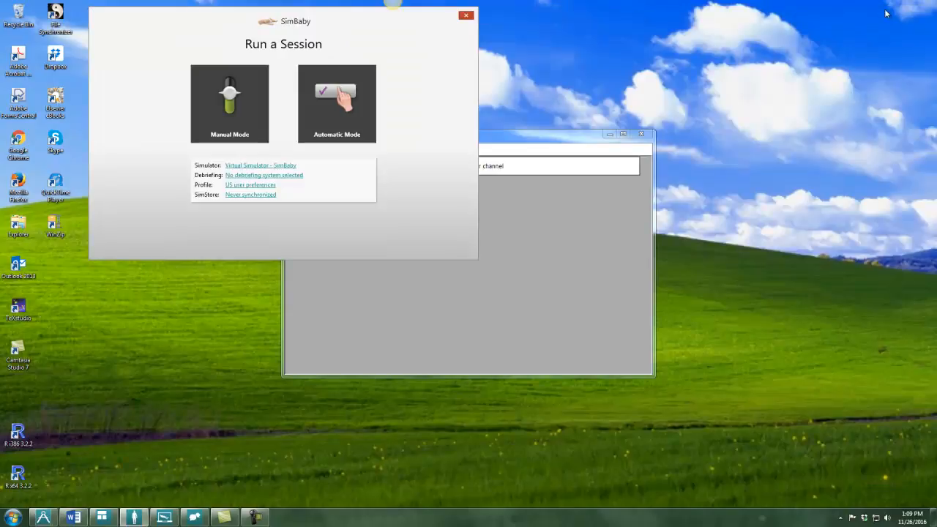
mouse_move(113, 97)
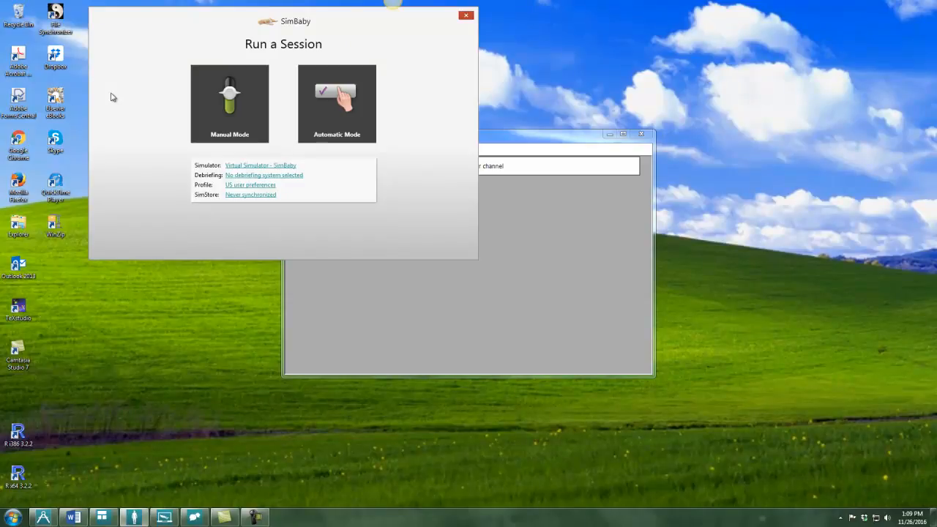
left_click(337, 102)
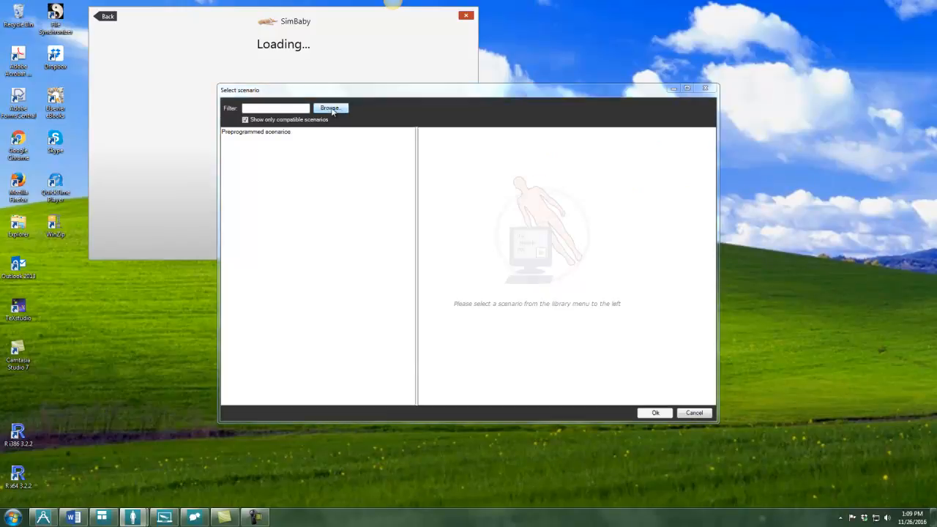
Browse to Pyloric_Stenosis.scx, review its preview and accept it as the session scenario.
left_click(331, 109)
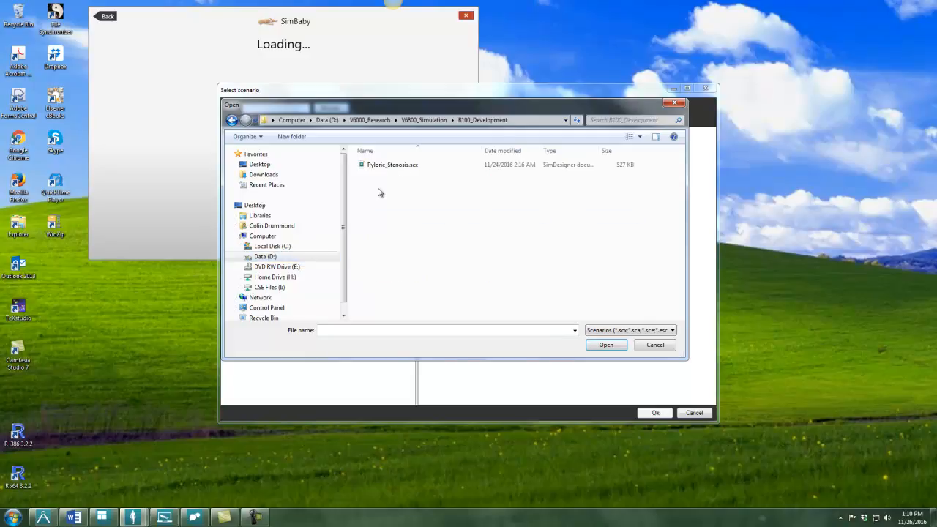
left_click(392, 164)
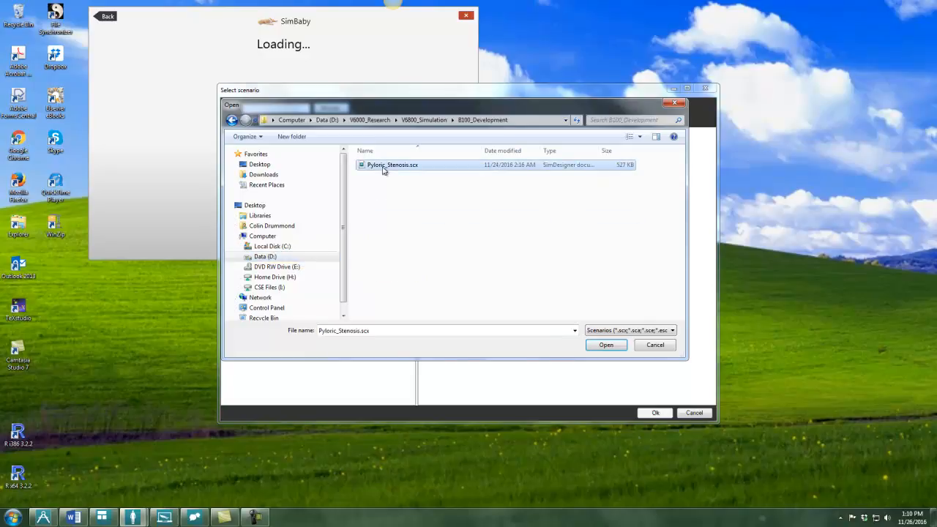
left_click(606, 345)
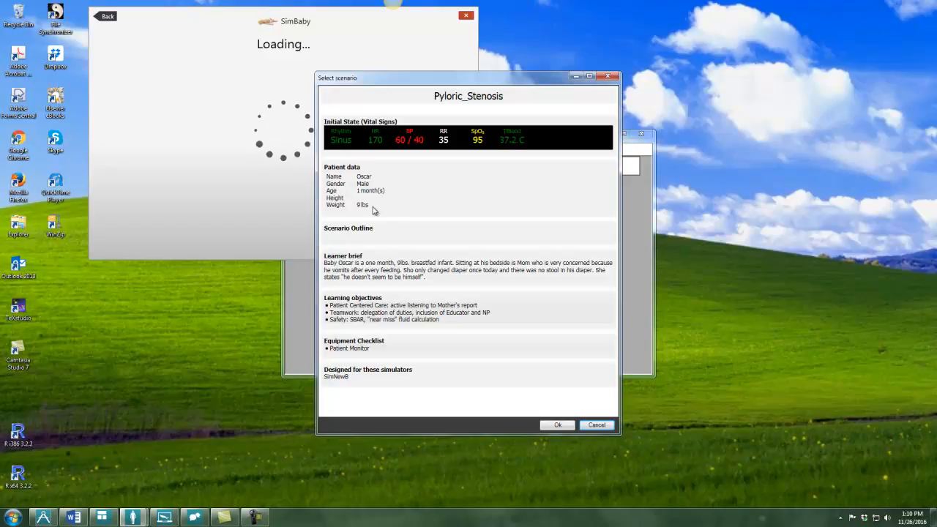
mouse_move(240, 224)
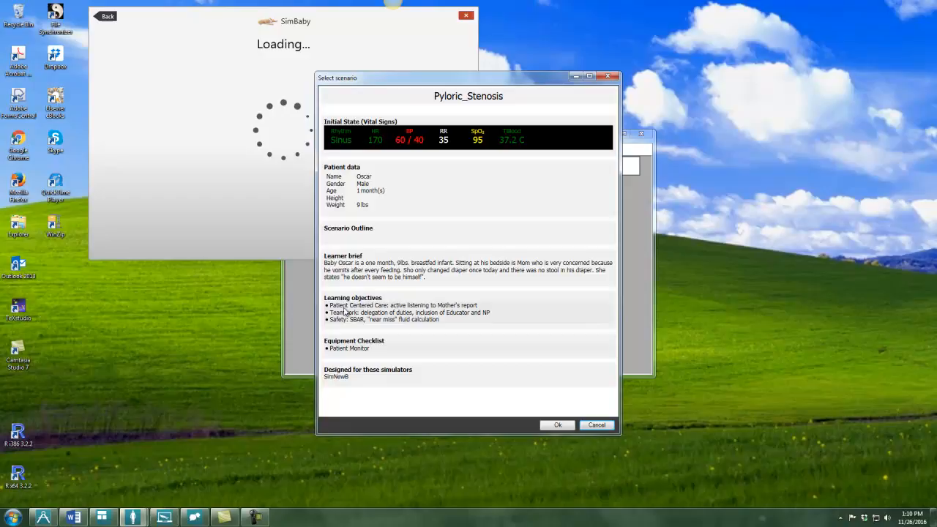
mouse_move(340, 363)
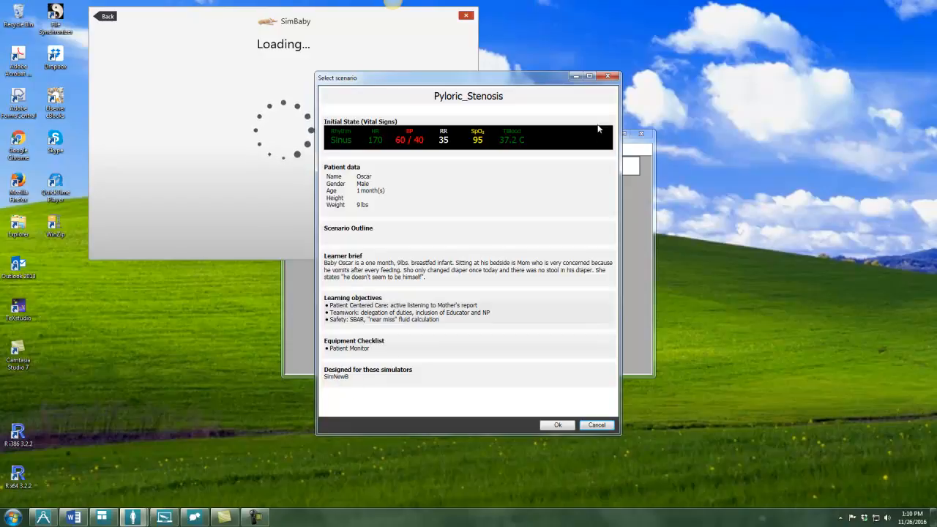
mouse_move(369, 377)
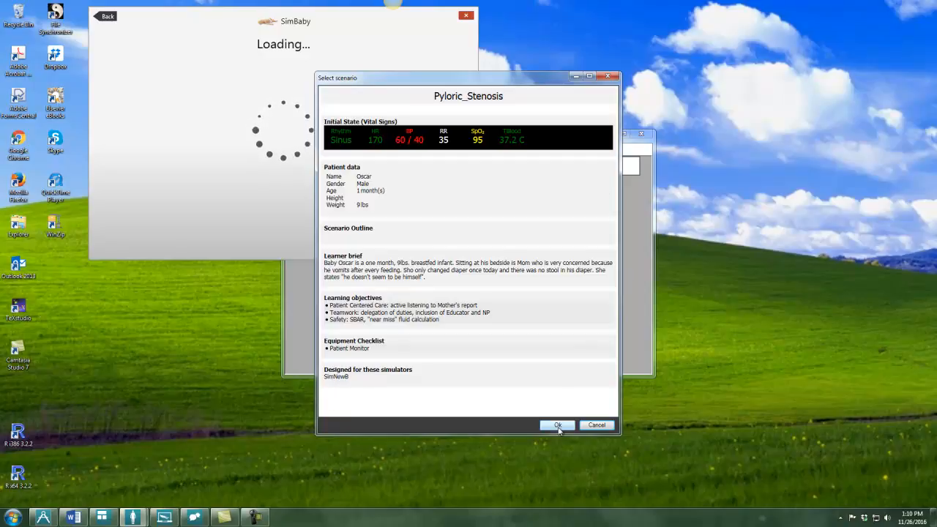
left_click(557, 424)
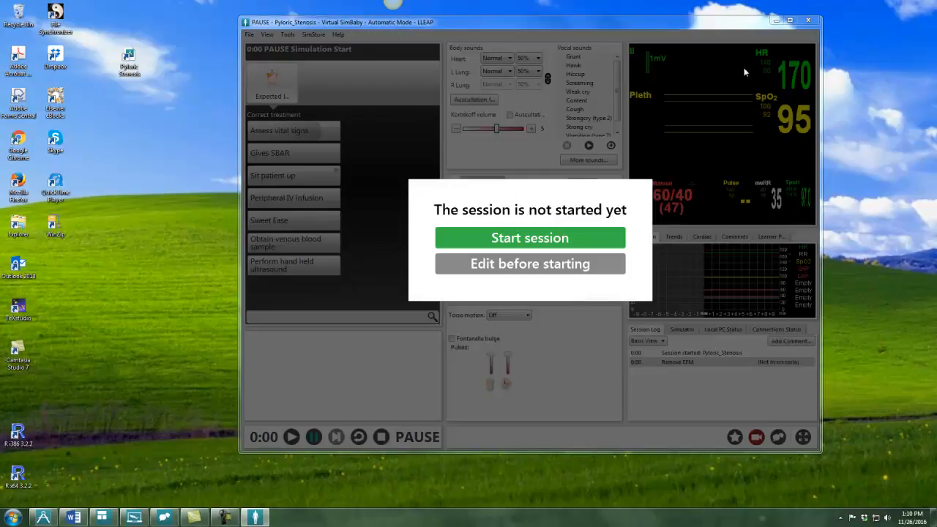
Start the Pyloric_Stenosis session and maximize the LLEAP window while it runs.
left_click(530, 238)
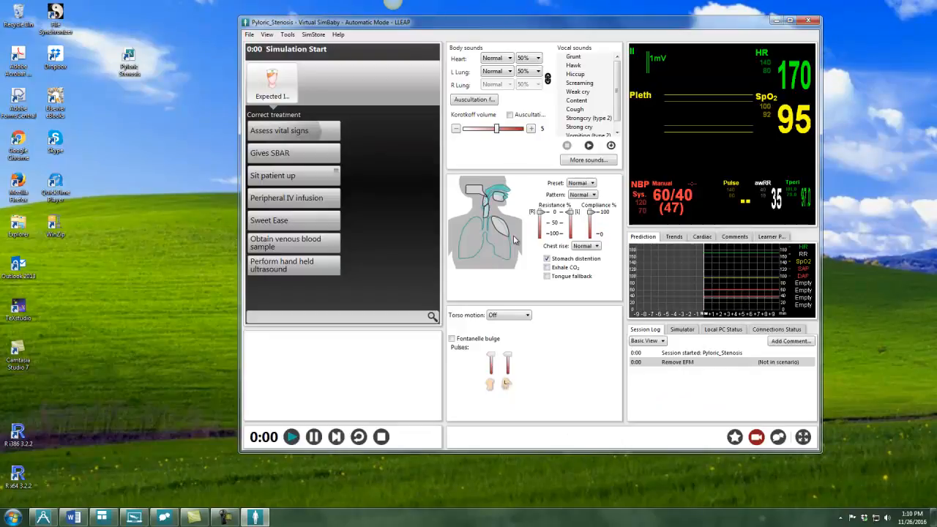
left_click(799, 21)
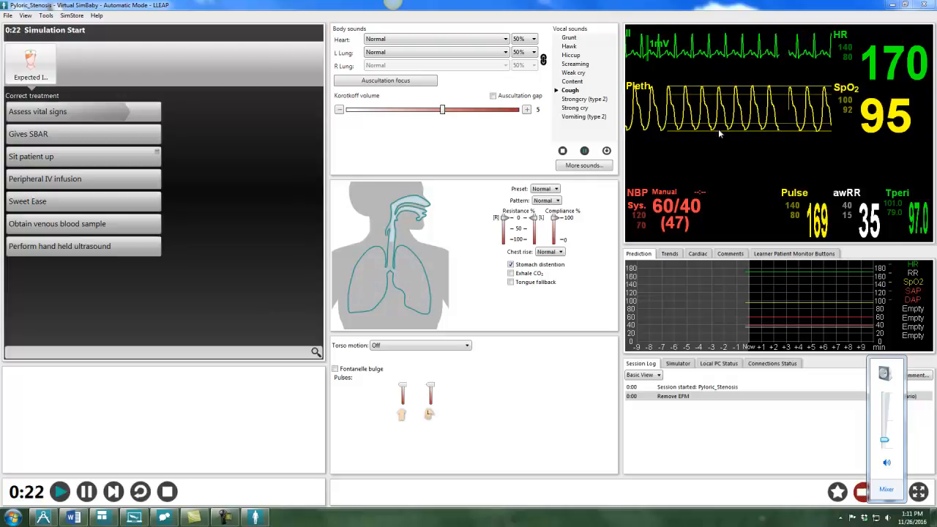
mouse_move(275, 140)
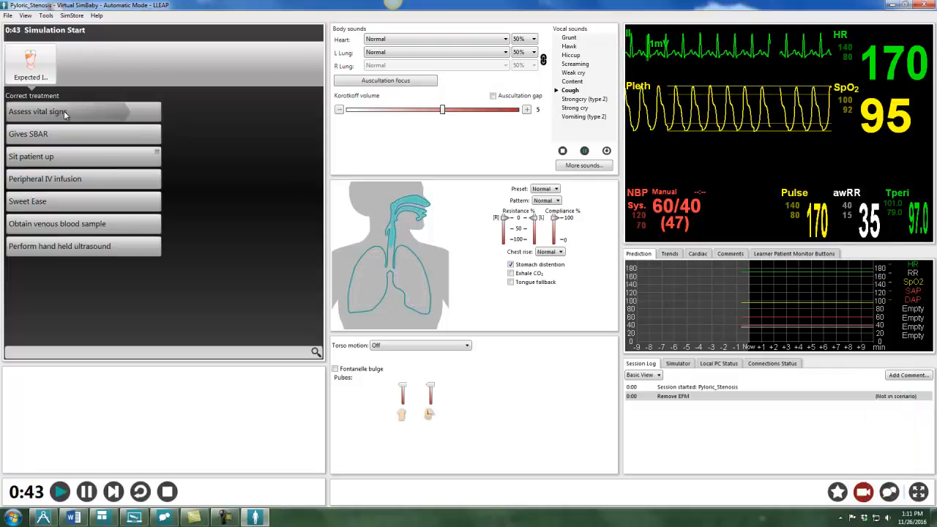
Log 'Assess vital signs' and 'Gives SBAR', advancing to the New set-point phase.
left_click(38, 111)
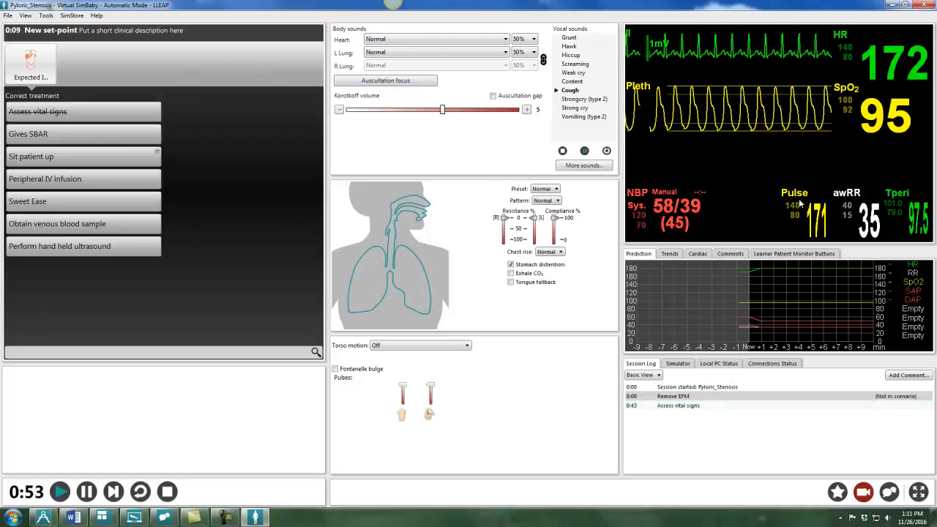
left_click(583, 117)
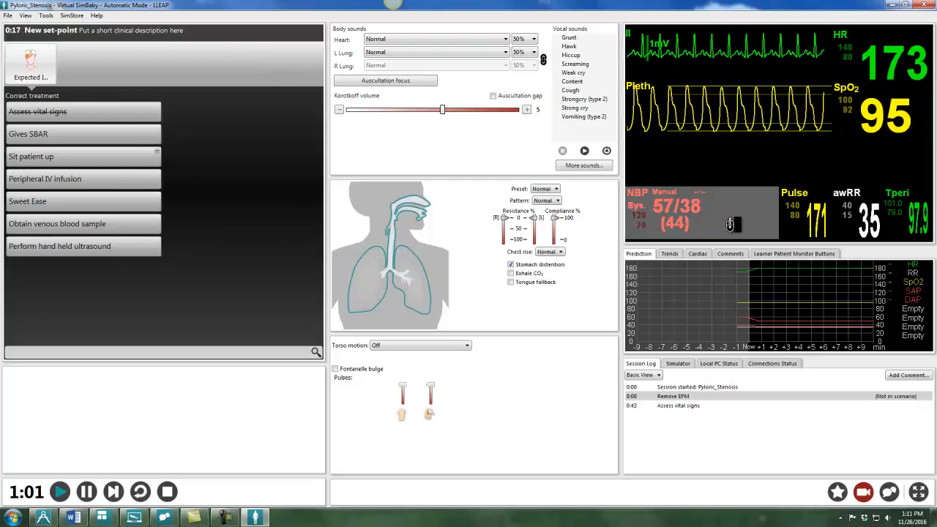
mouse_move(612, 241)
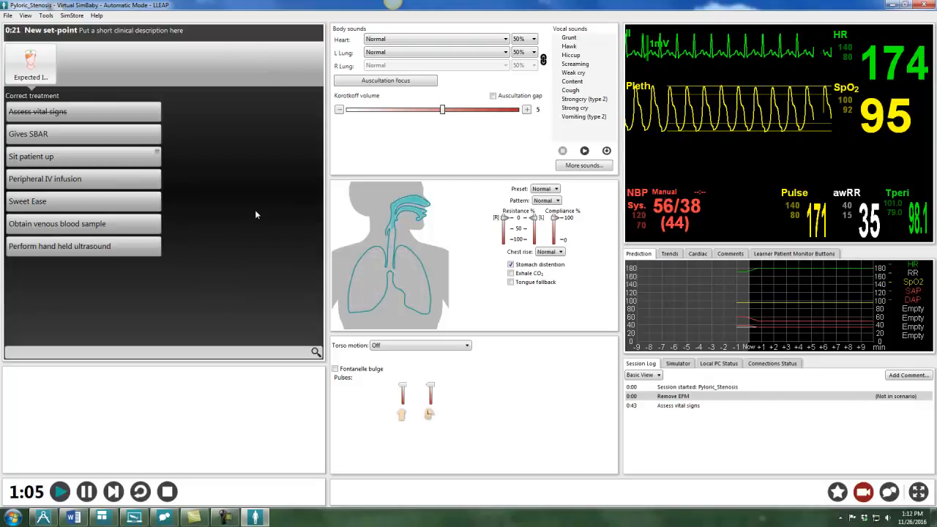
mouse_move(266, 225)
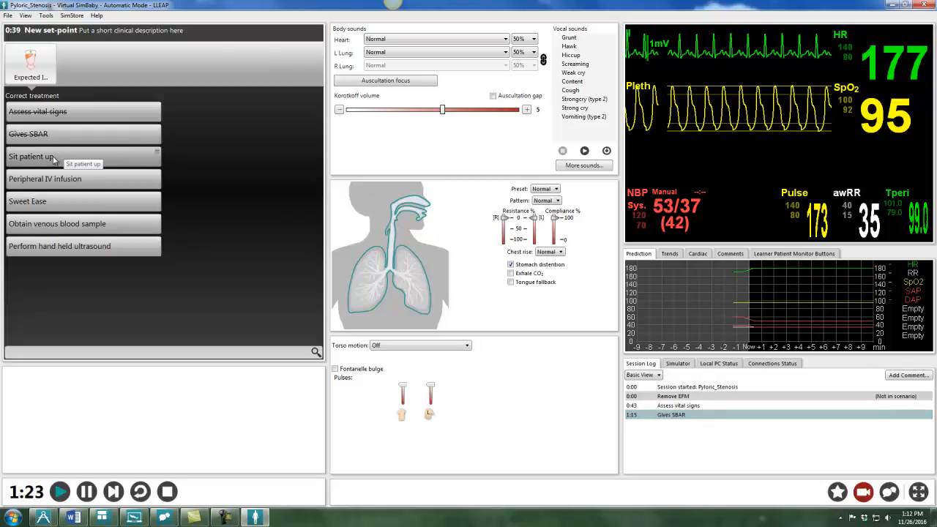
Log sitting the patient up at 45–60 degrees and a peripheral IV infusion, reaching the IV running phase.
left_click(30, 155)
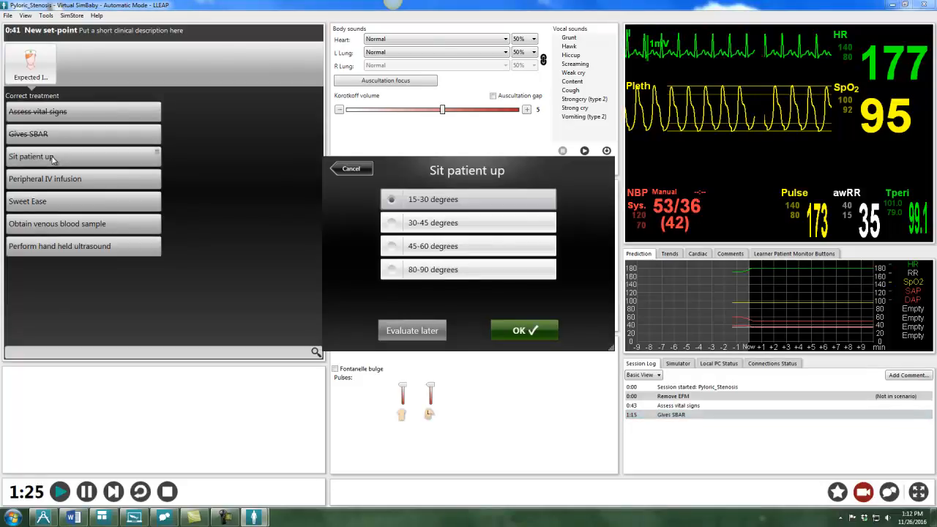
left_click(433, 246)
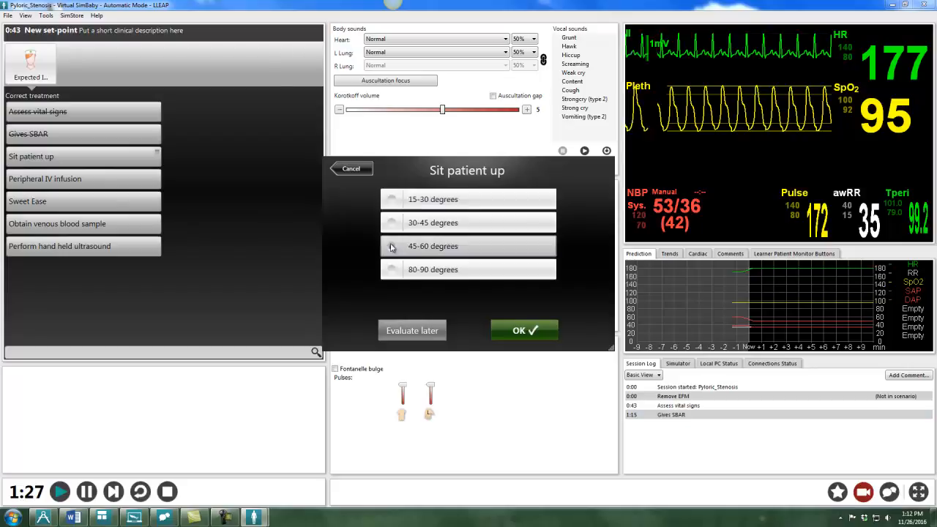
left_click(525, 331)
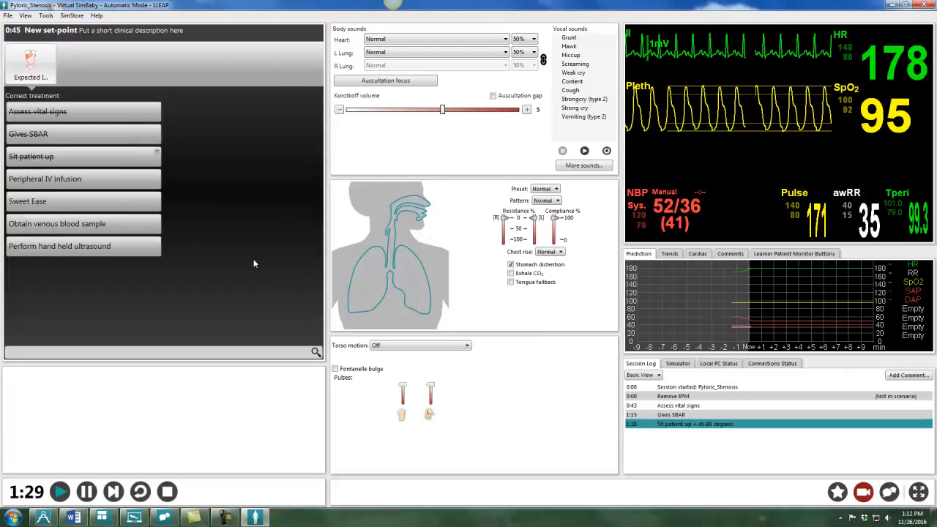
mouse_move(59, 179)
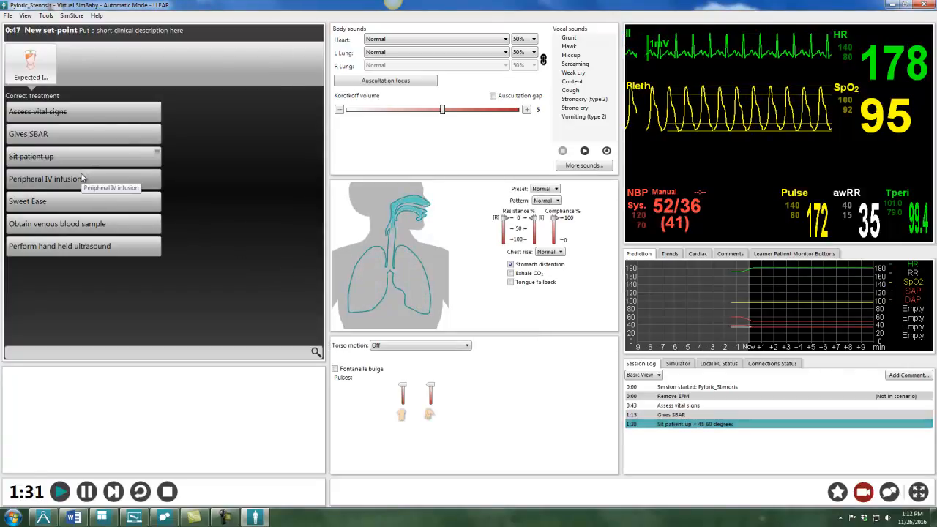
left_click(47, 179)
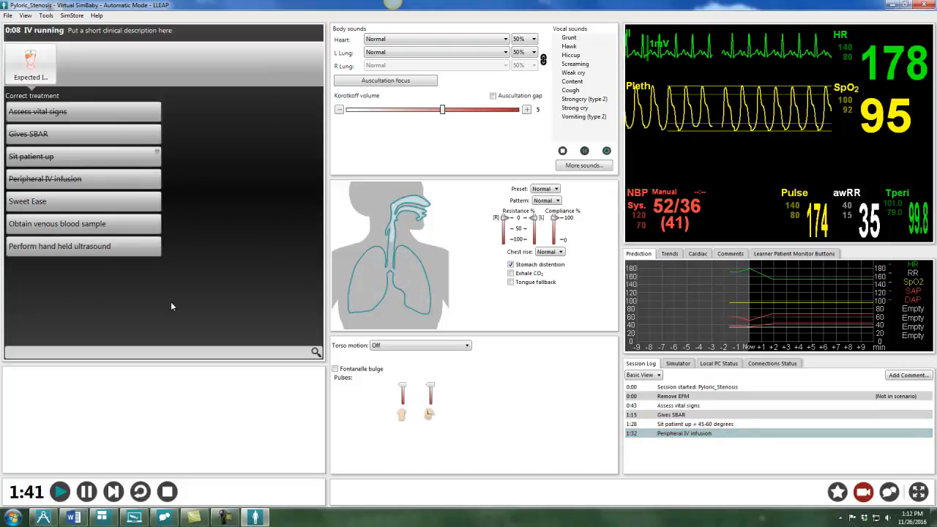
mouse_move(222, 302)
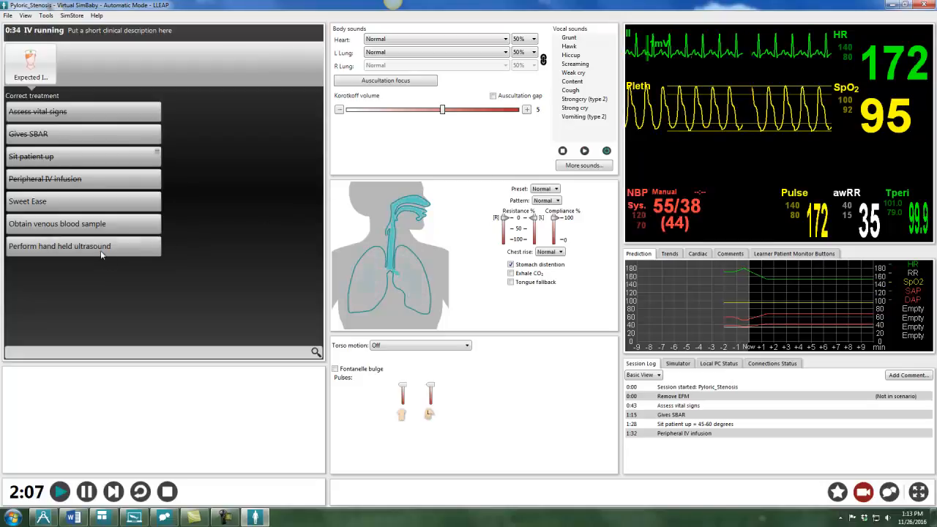
mouse_move(212, 237)
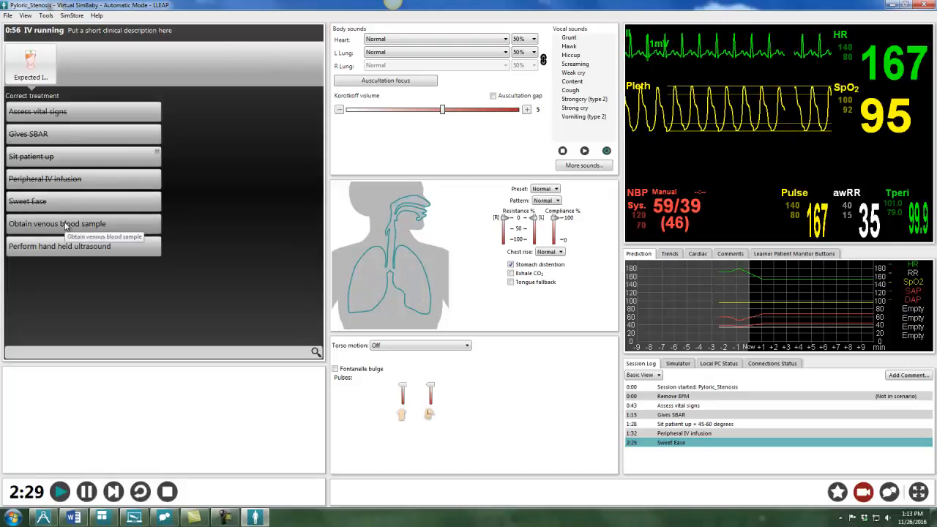
Log venous blood sample and hand held ultrasound, then close the Word notes to reveal Content Baby.
left_click(57, 222)
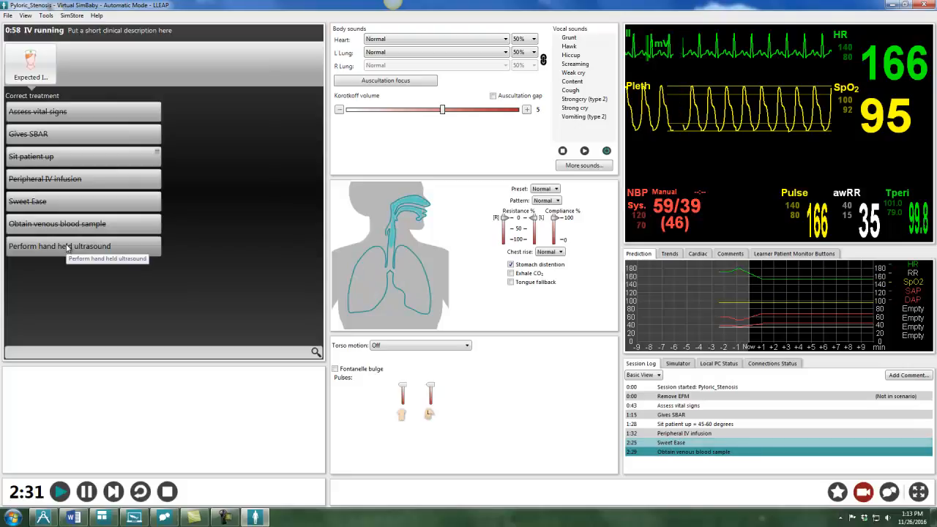
left_click(59, 246)
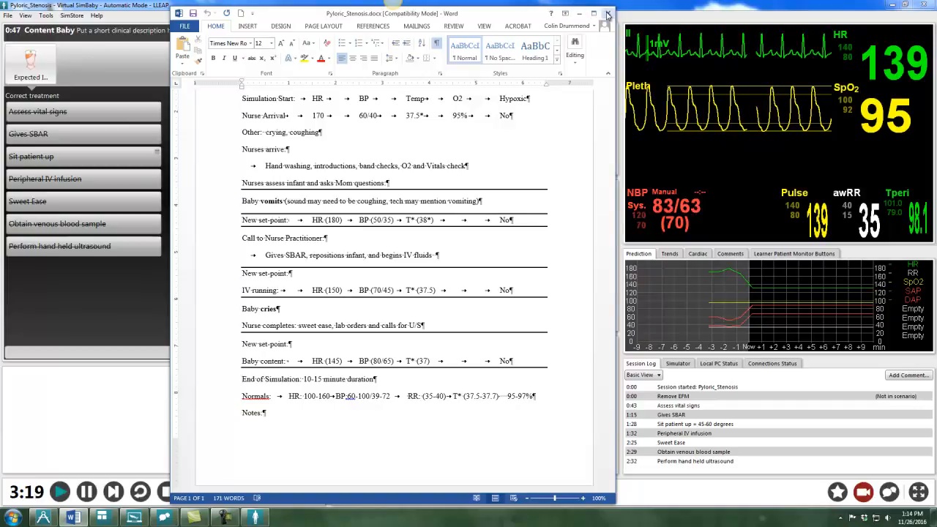
left_click(608, 13)
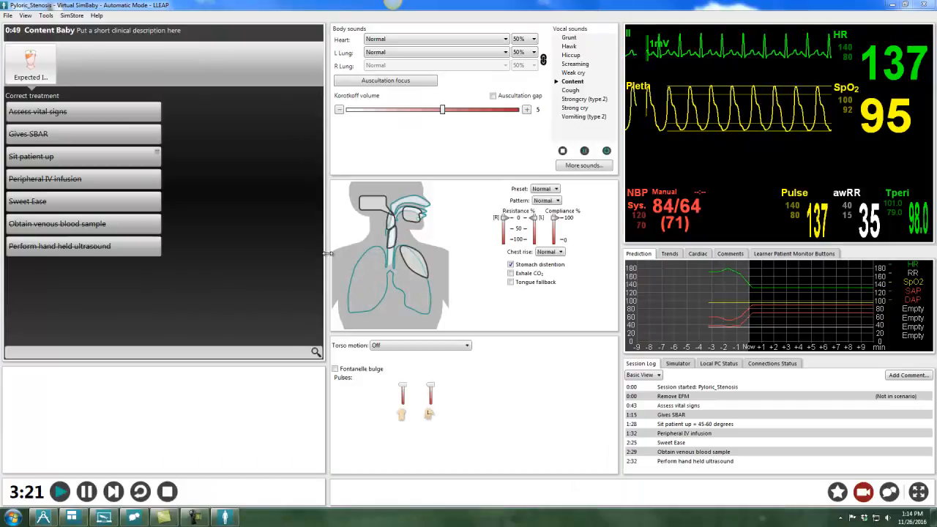